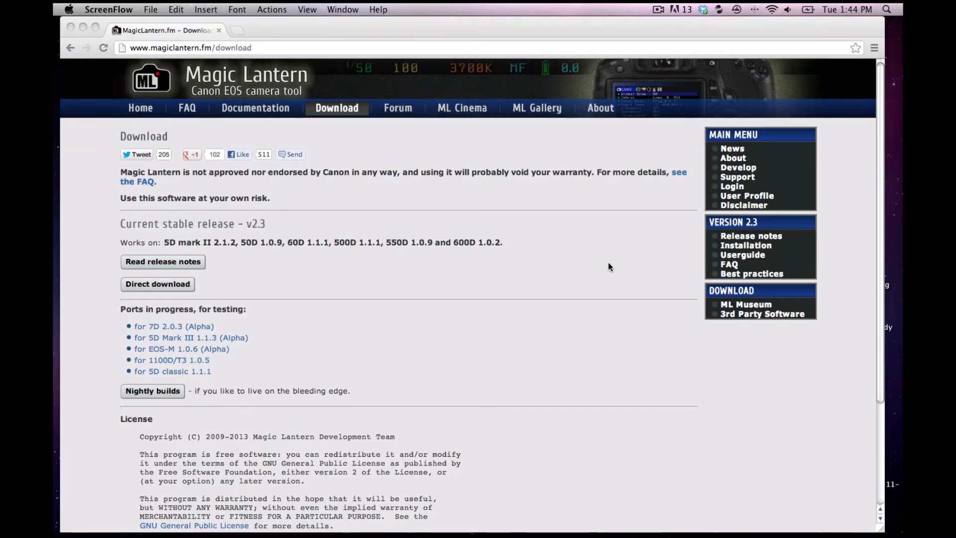
mouse_move(343, 121)
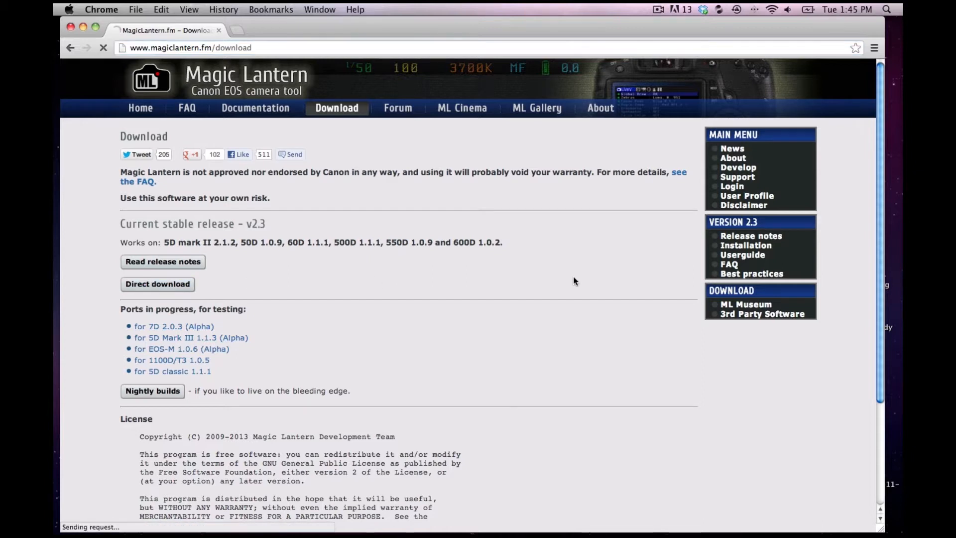
- Let the magiclantern-v2.3 zip finish downloading in Chrome's download bar
click(158, 284)
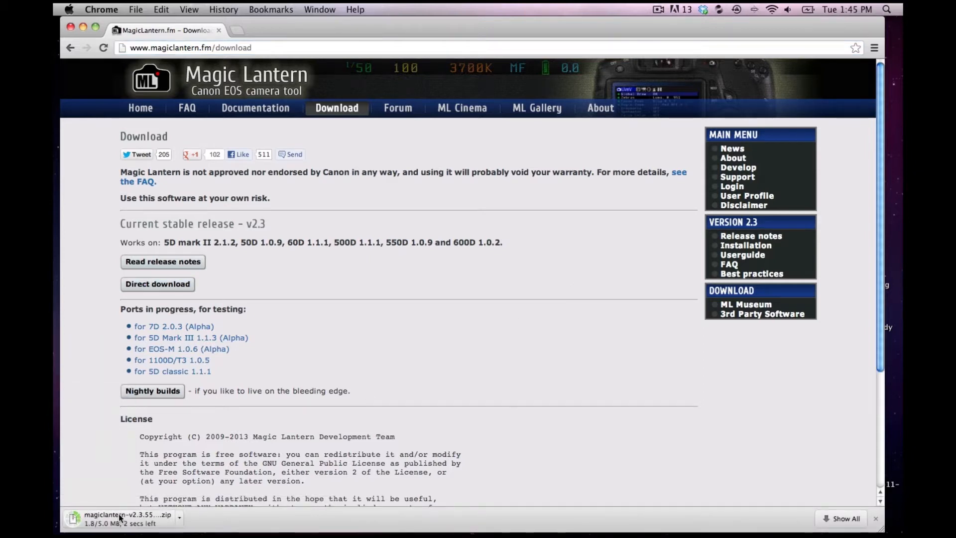
mouse_move(115, 518)
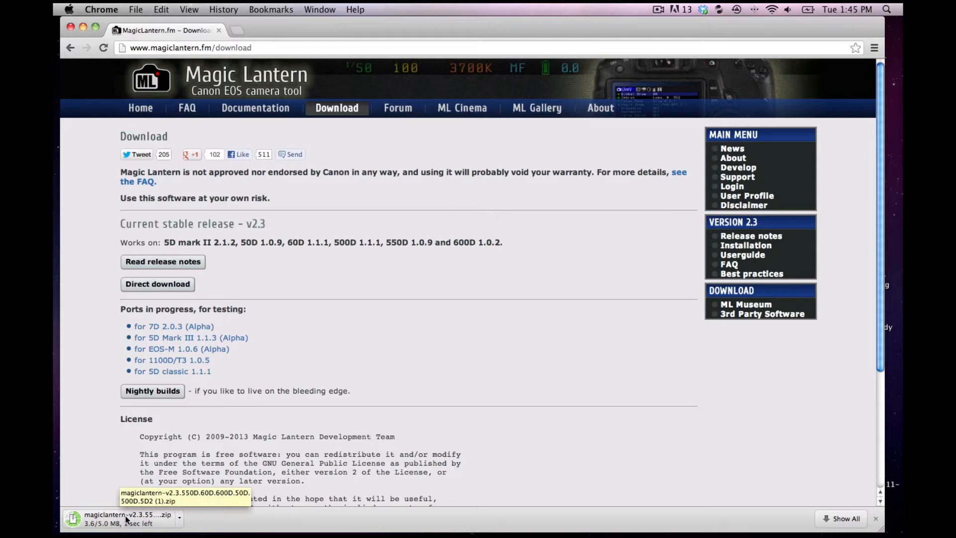
mouse_move(295, 432)
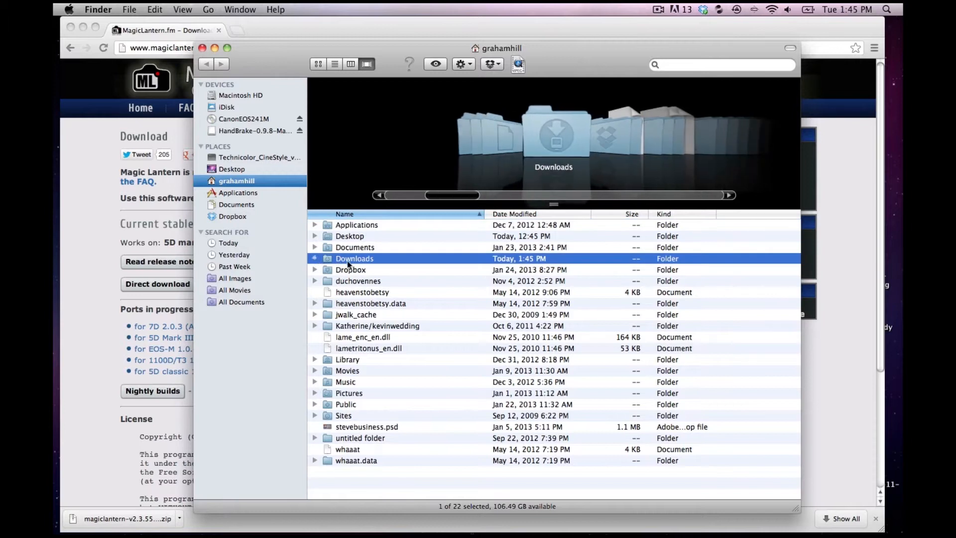
- Expand the magiclantern-v2.3 folder in the home folder to list its firmware files
scroll(down, 3)
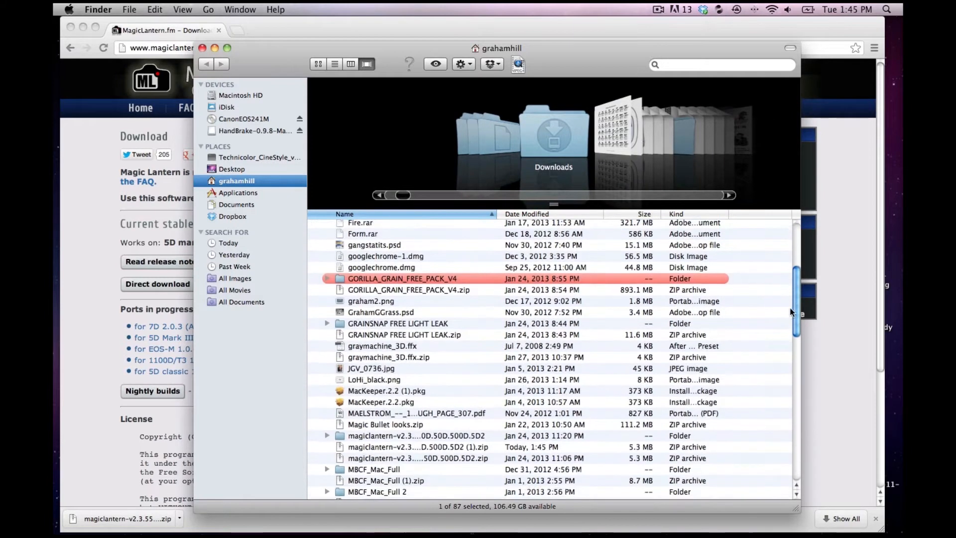
scroll(down, 3)
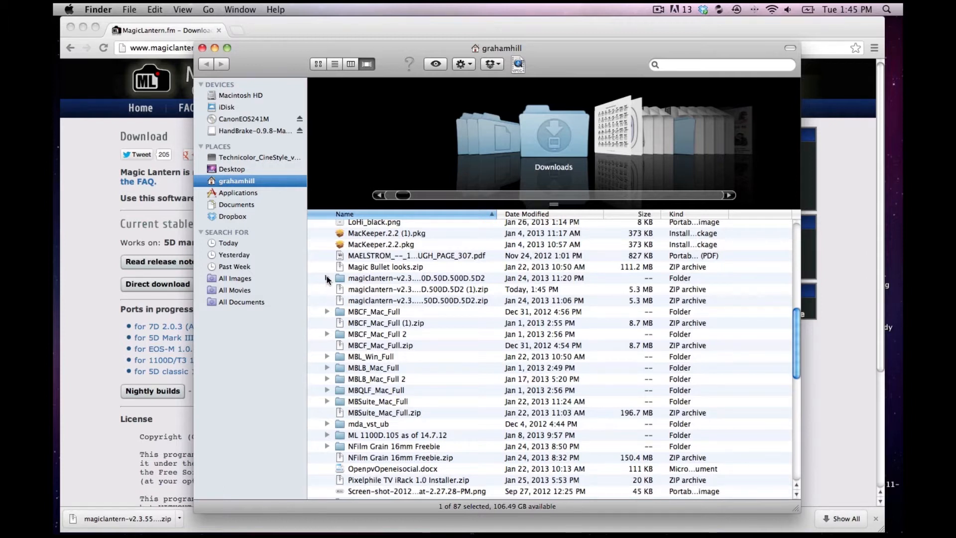
click(327, 278)
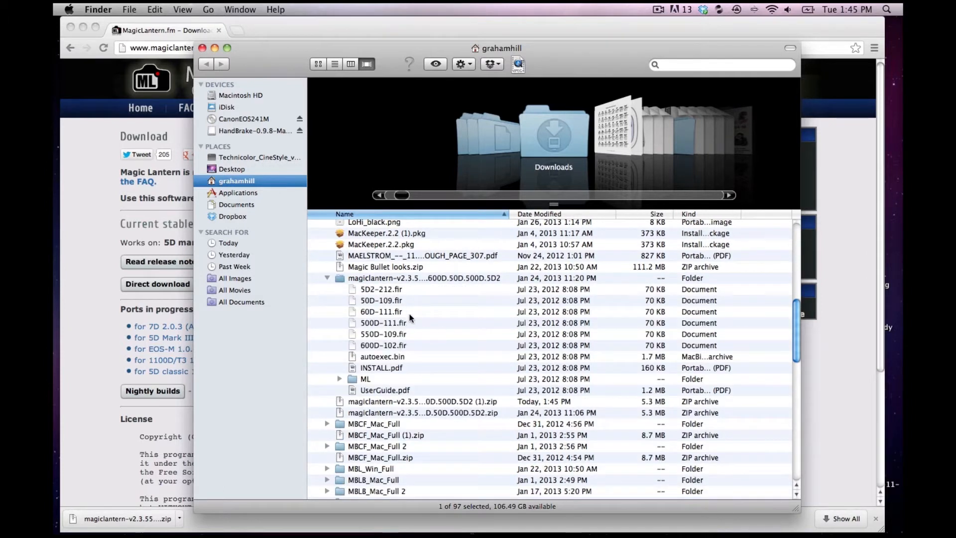
mouse_move(382, 391)
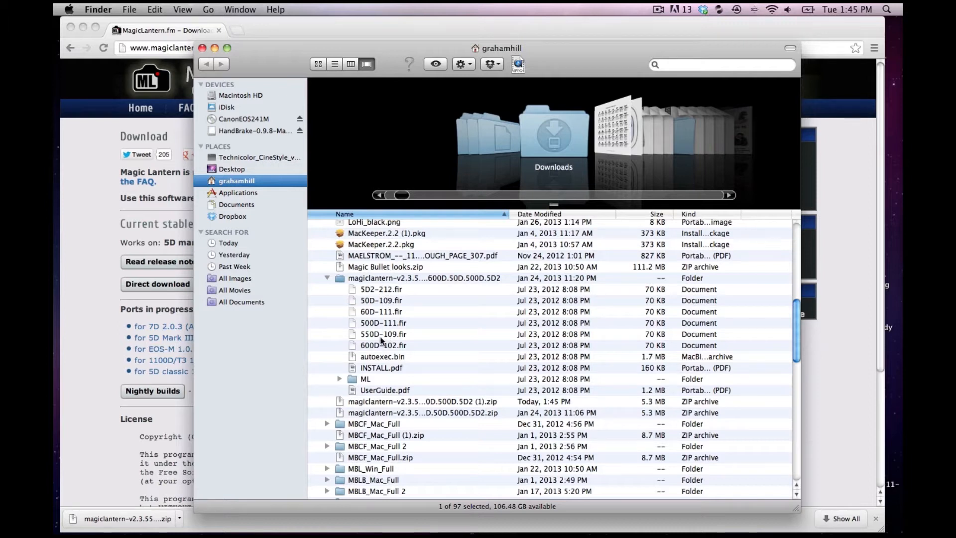
mouse_move(668, 20)
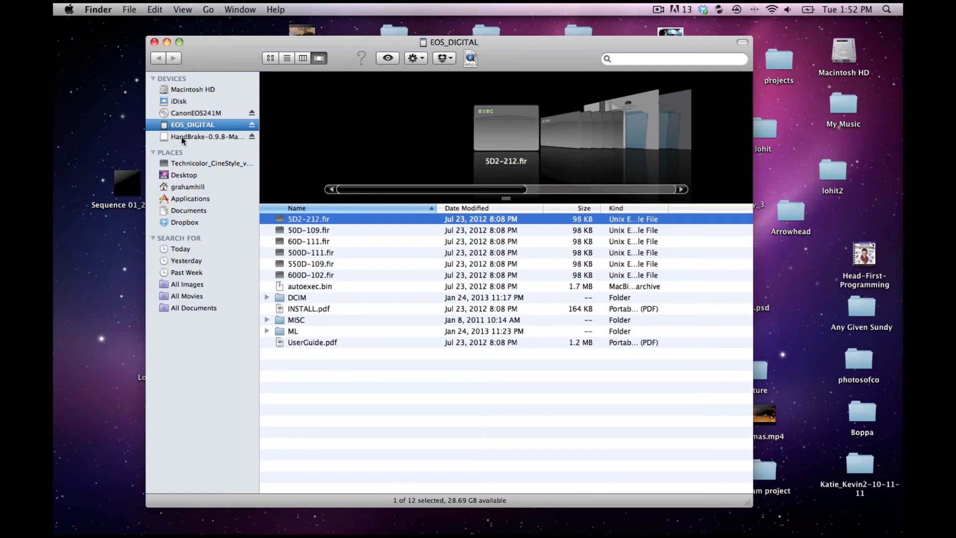
mouse_move(359, 254)
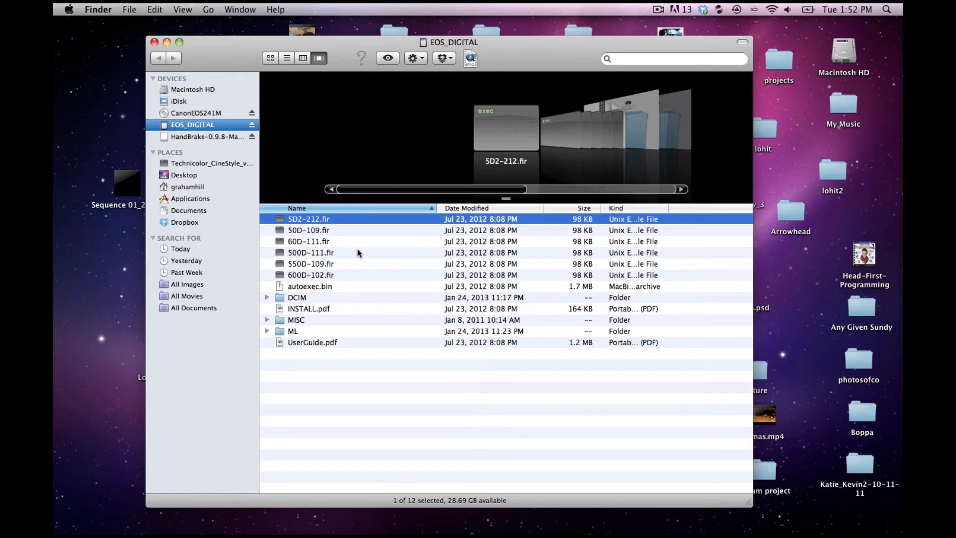
mouse_move(306, 292)
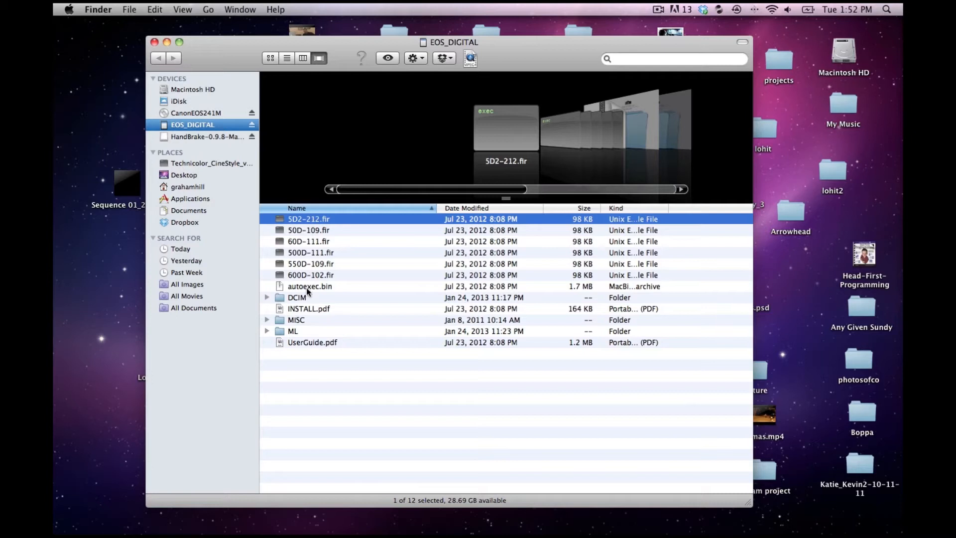
mouse_move(283, 349)
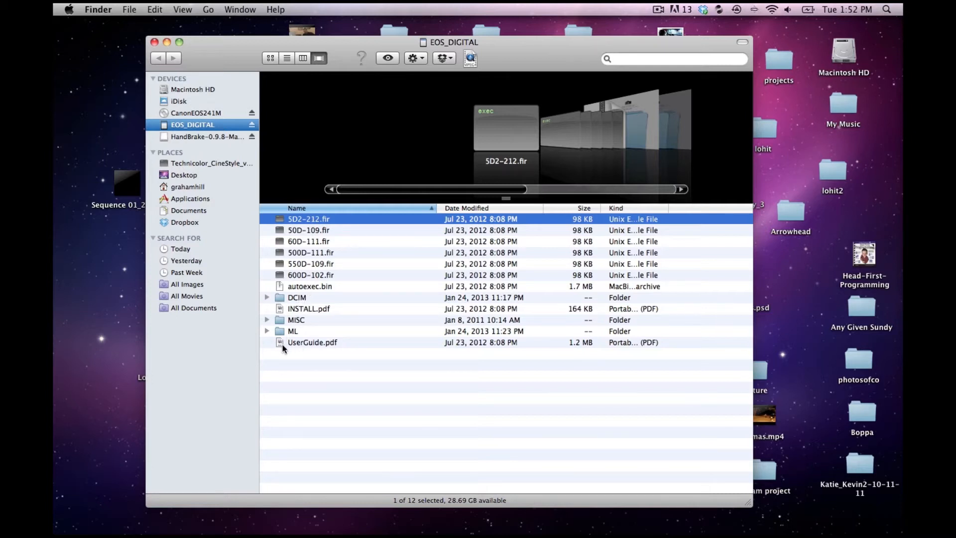
mouse_move(240, 202)
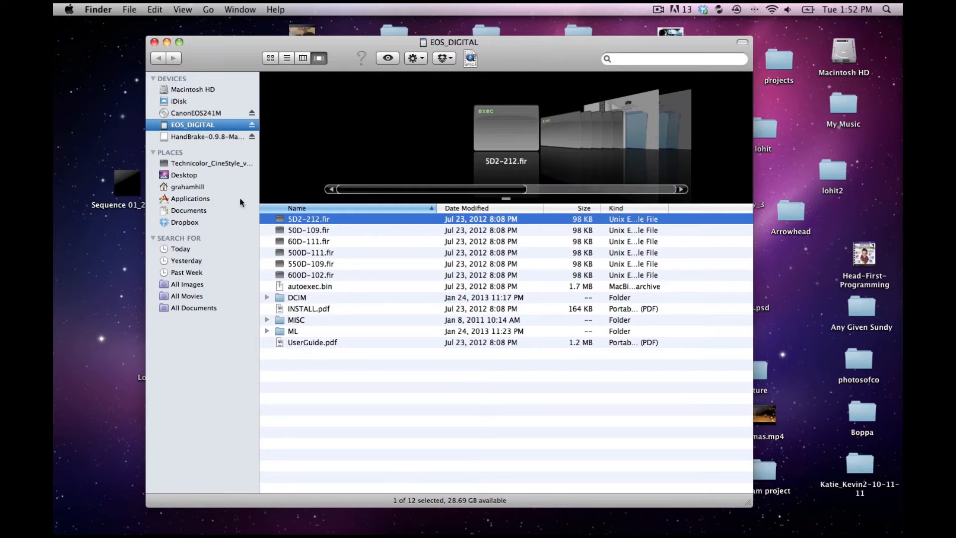
- Return from the EOS_DIGITAL card to the home folder listing the Magic Lantern files
click(188, 186)
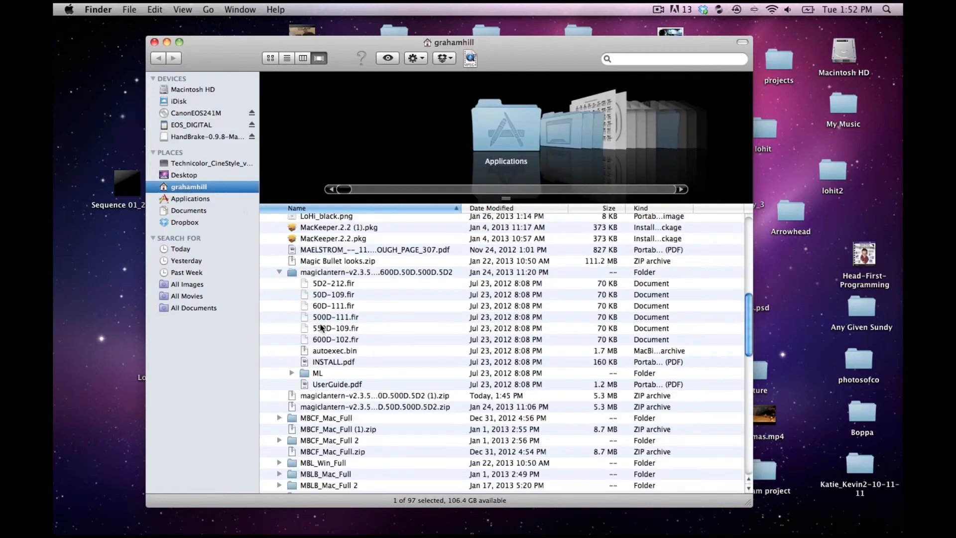
- Copy SD2-212.fir through UserGuide.pdf from magiclantern-v2.3 onto the EOS_DIGITAL card
click(334, 283)
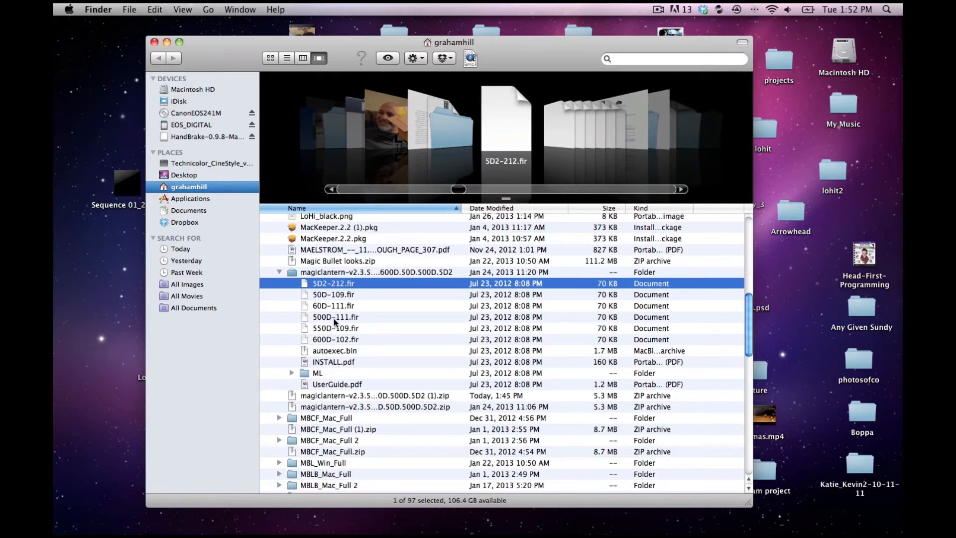
mouse_move(334, 389)
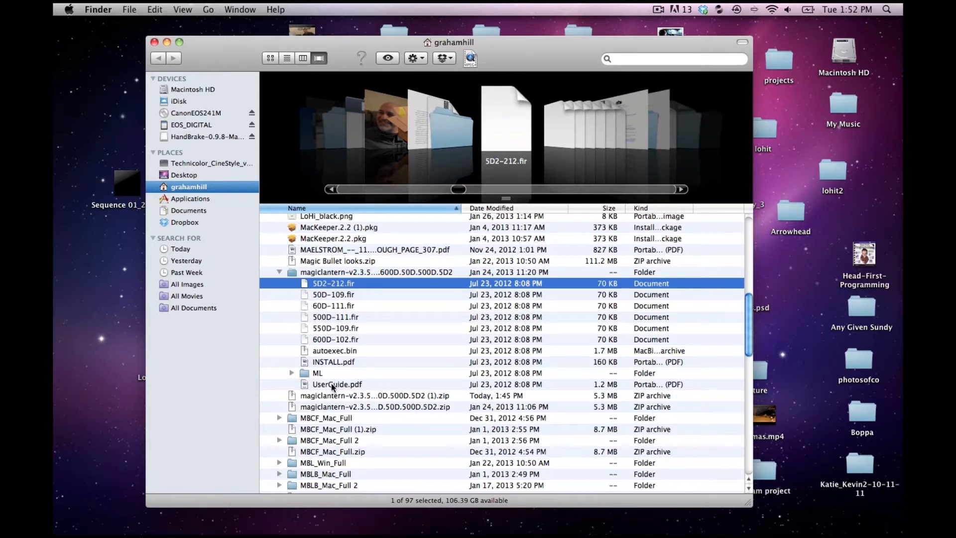
click(338, 385)
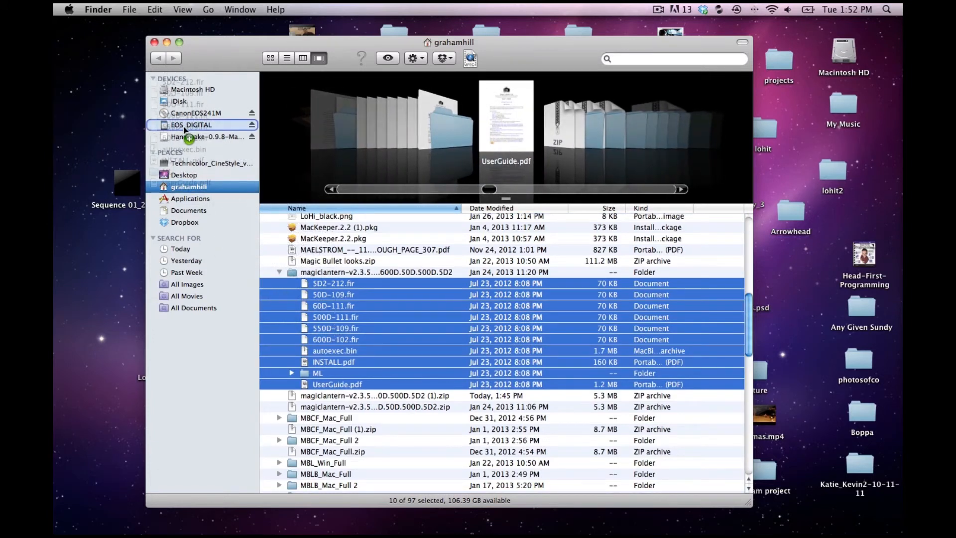
click(191, 125)
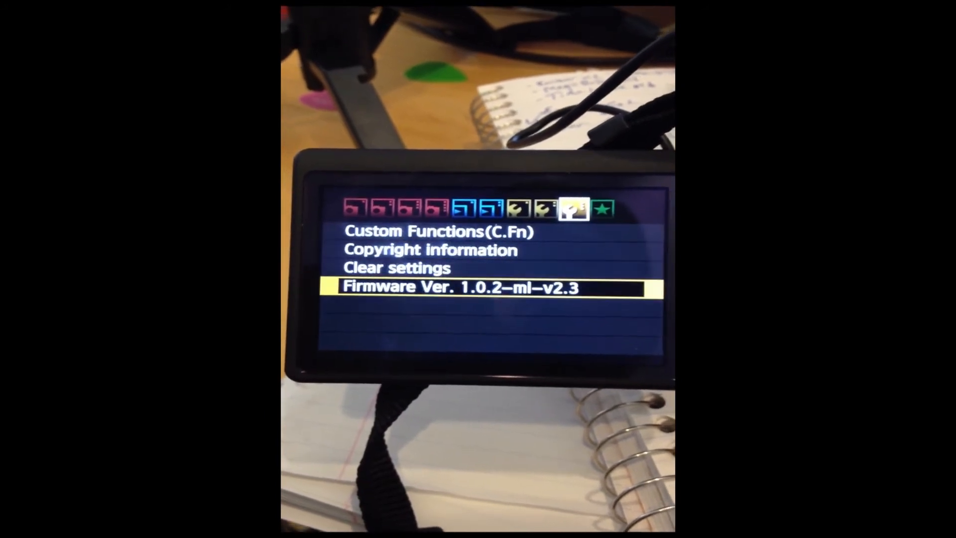
- Run Firmware Ver. 1.0.2-ml-v2.3 update and confirm OK to reach the Magic Lantern success screen
click(492, 287)
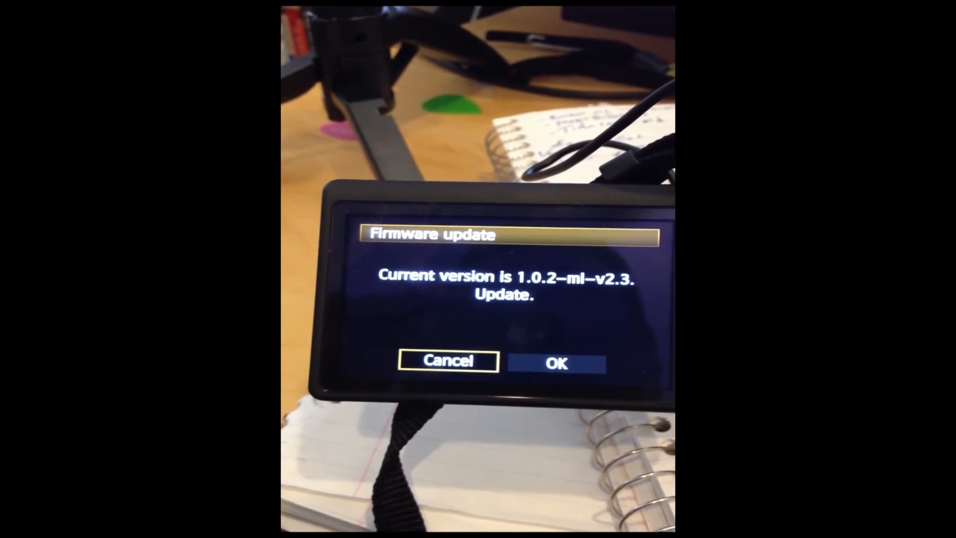
click(555, 363)
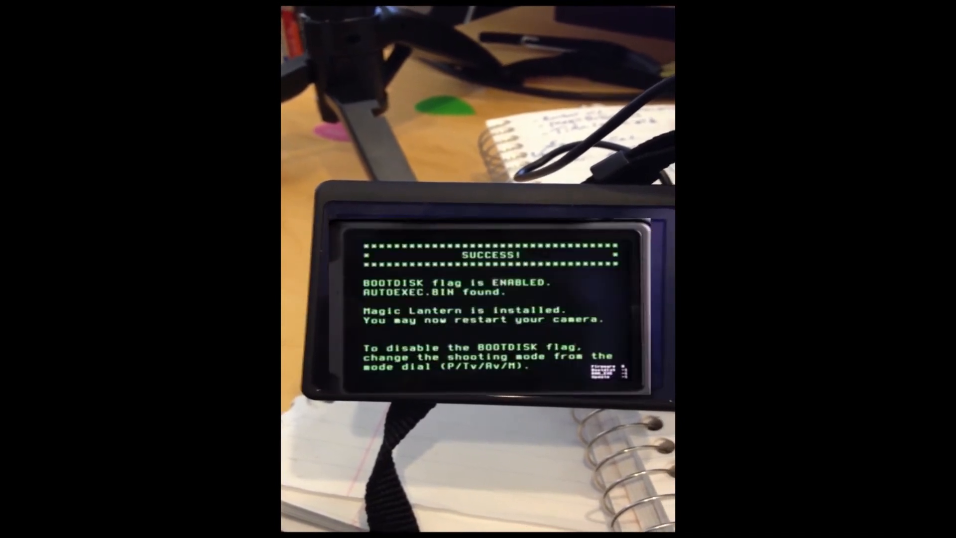